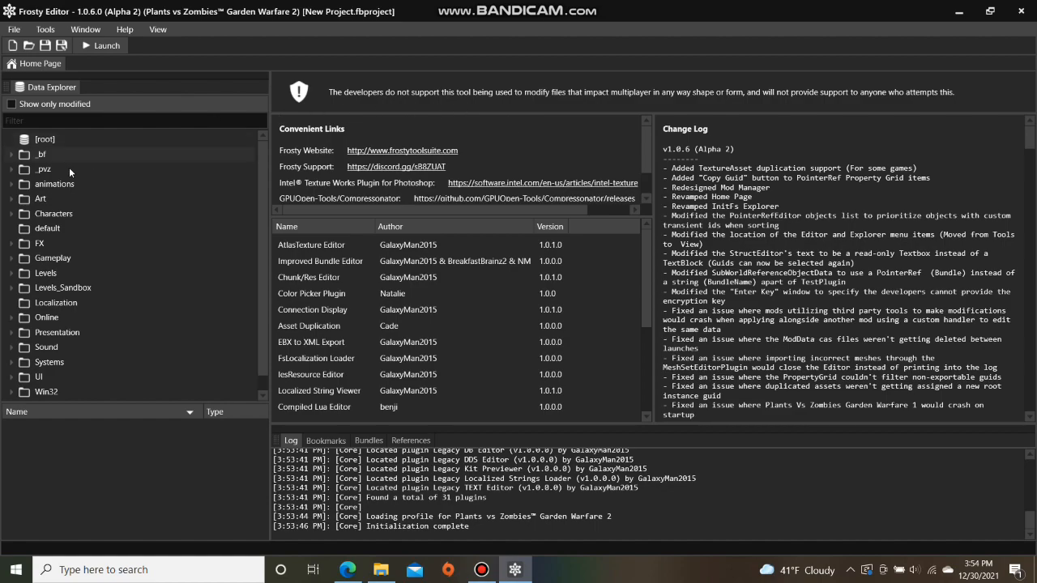
Expand Gameplay > Soldiers > Human in Data Explorer and scroll to MpPlant_Sunflower
left_click(13, 257)
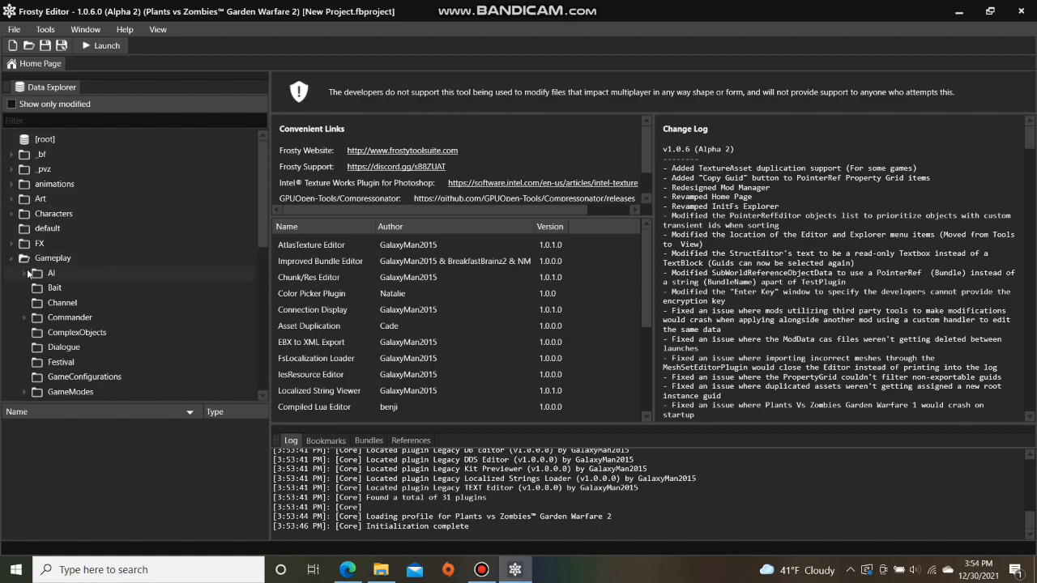
scroll("down", 3)
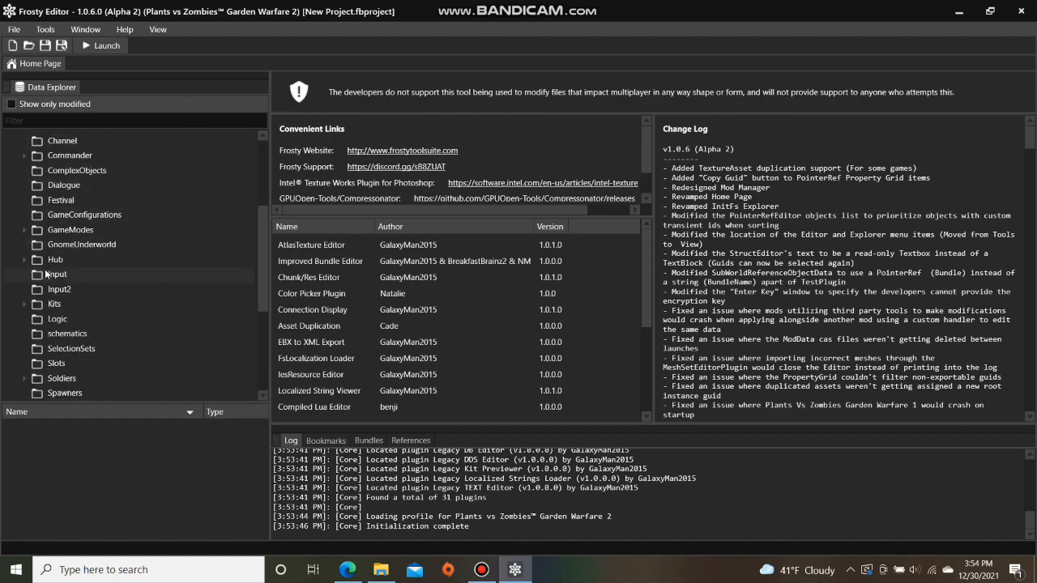
left_click(24, 314)
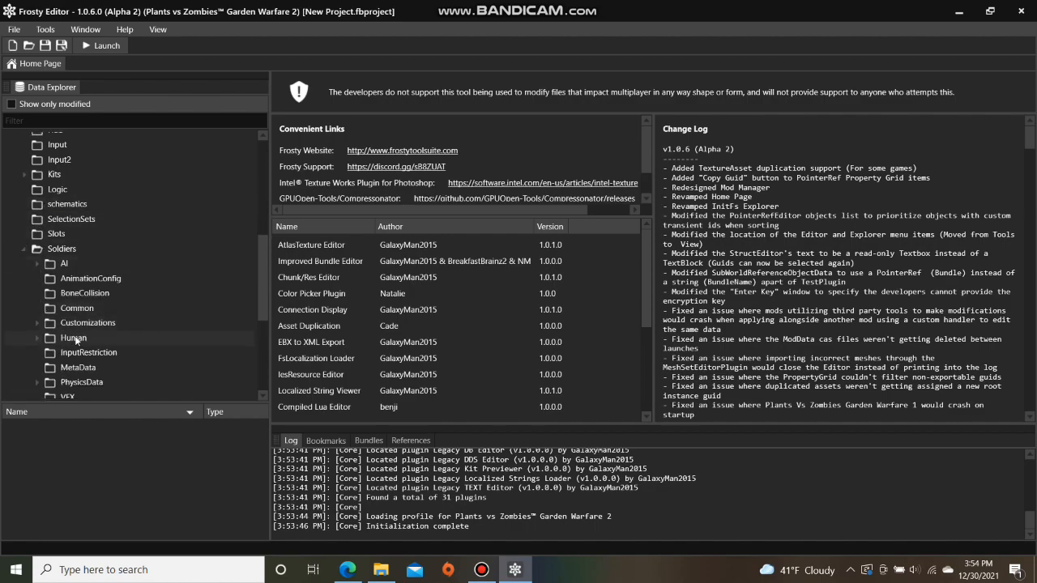
left_click(72, 338)
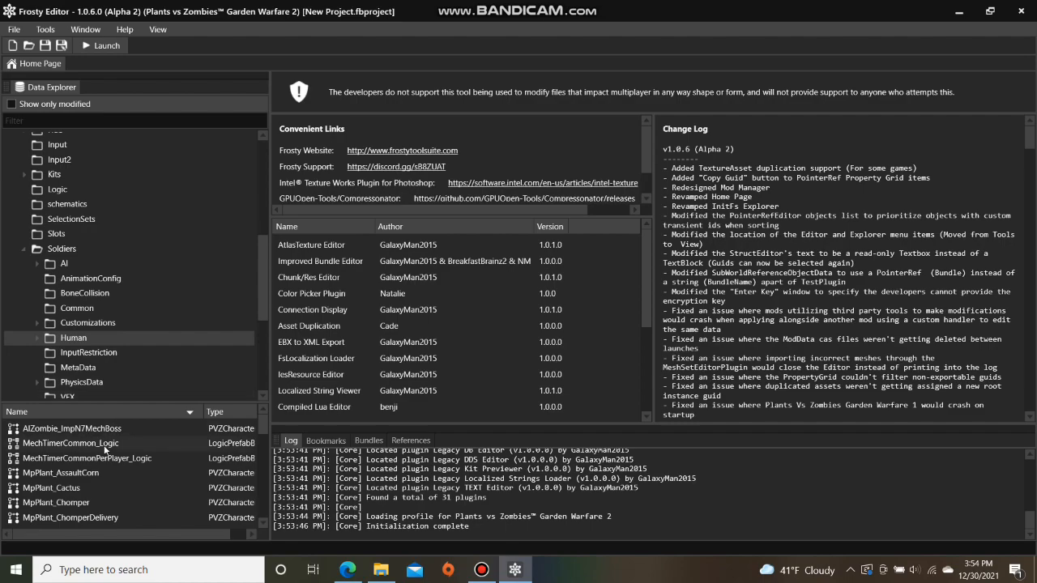
scroll("down", 3)
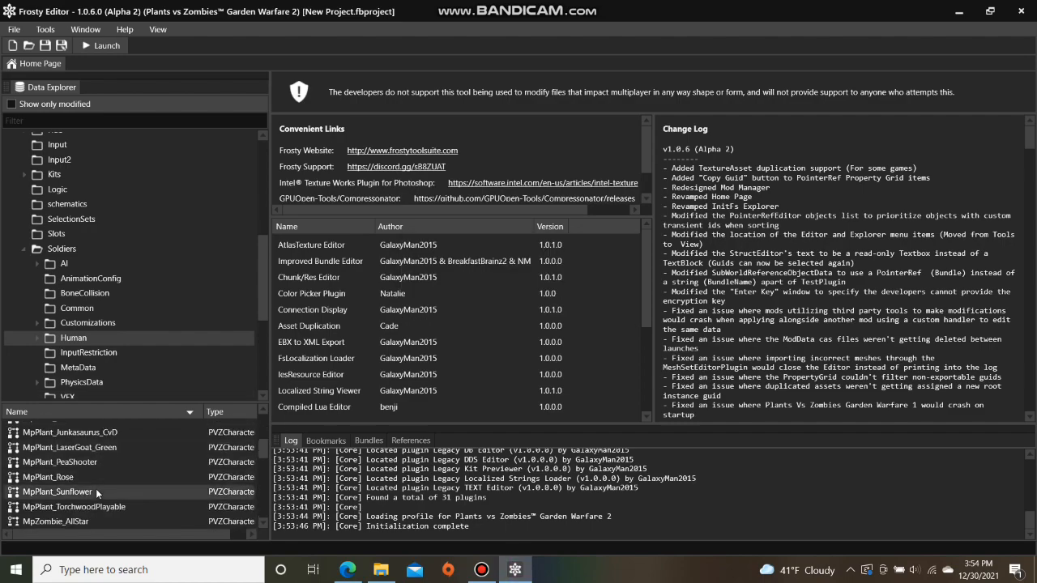
Open MpPlant_Sunflower and expand its PropertyConnections and LinkConnections lists
double_click(57, 491)
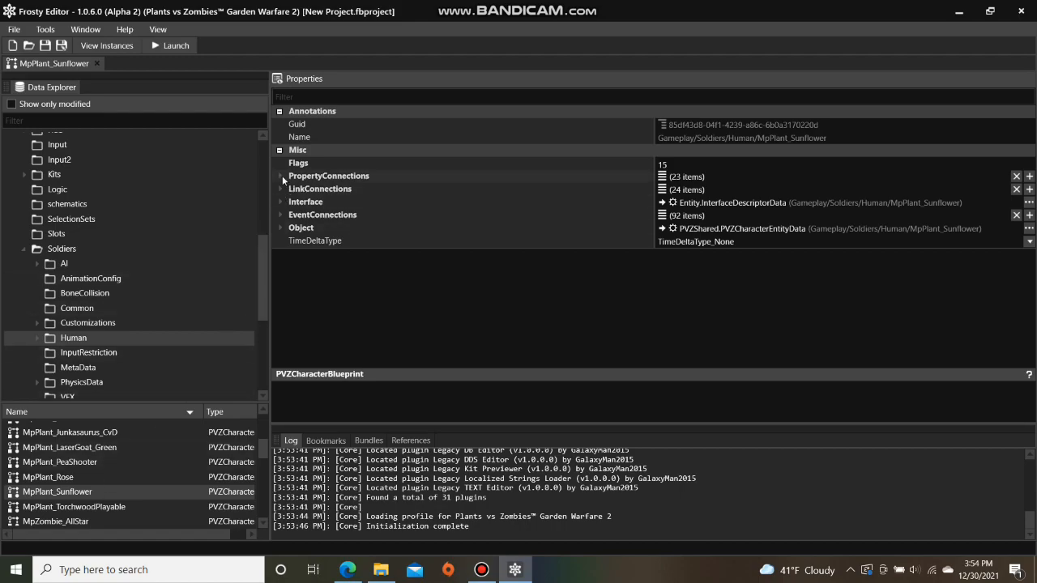
left_click(282, 176)
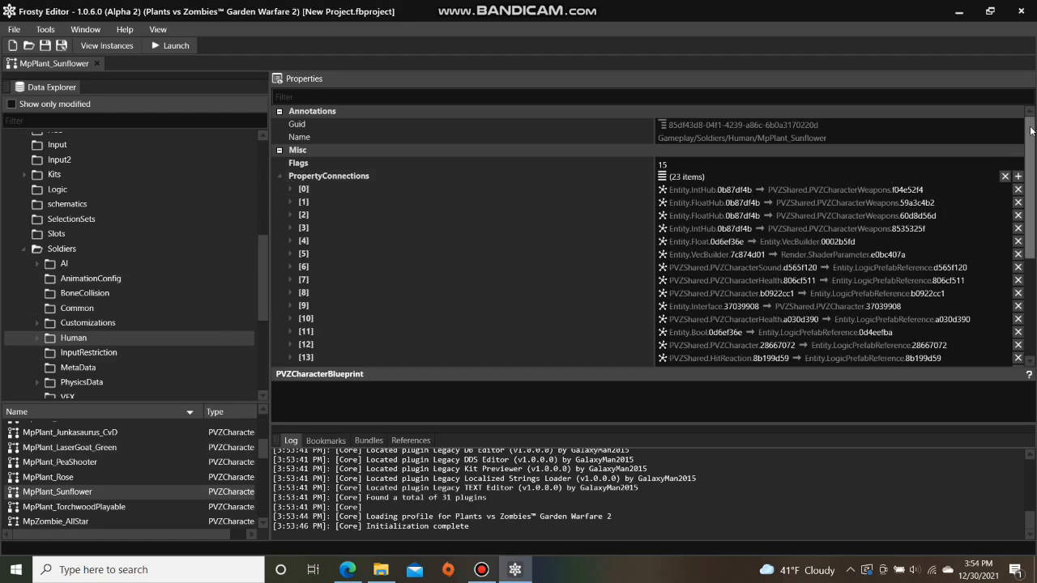
scroll("down", 3)
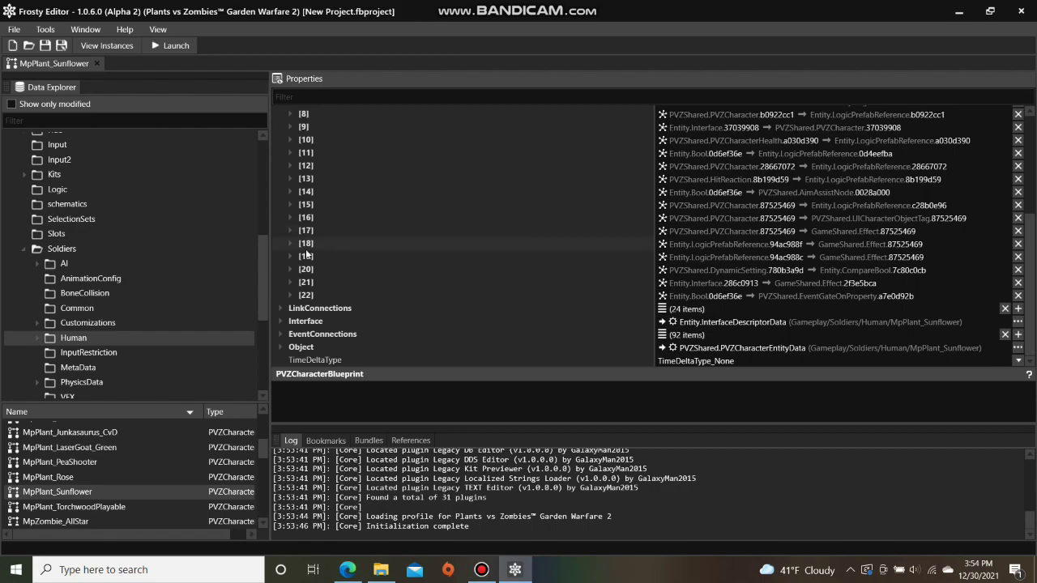
left_click(280, 308)
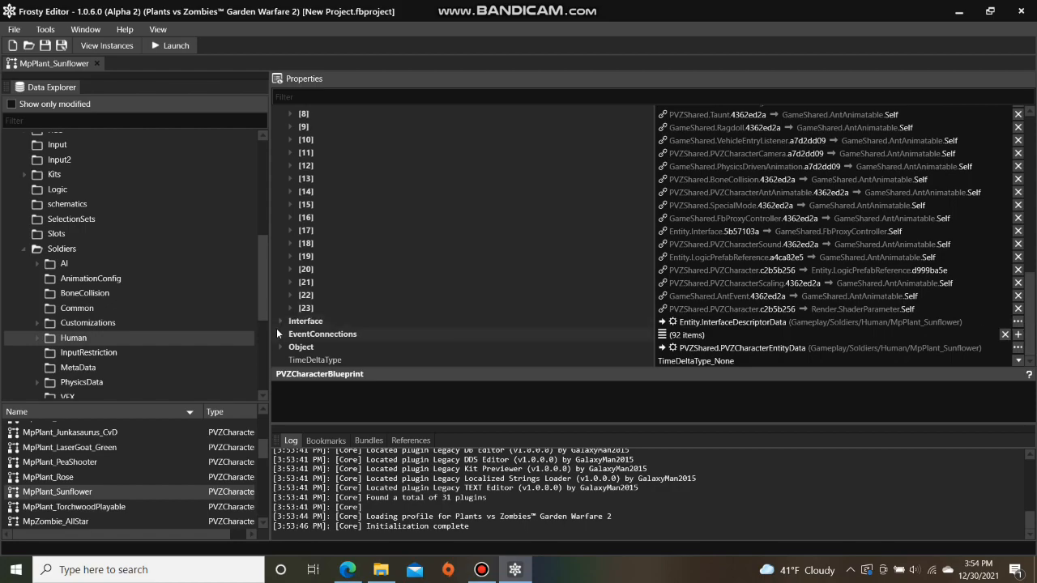
Expand EventConnections, scroll through the hashed entries, and bring up the Downloads folder
left_click(279, 333)
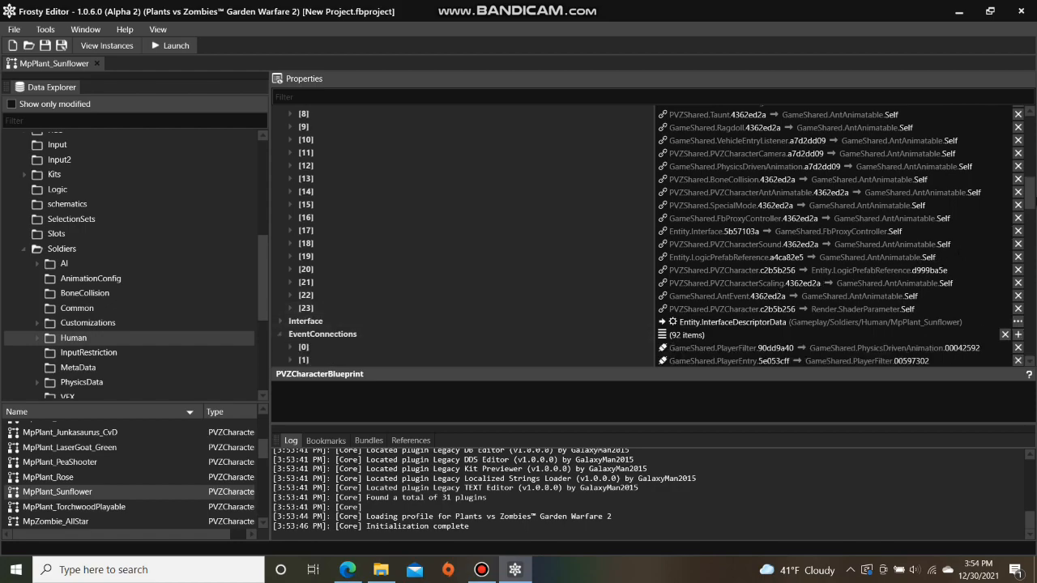
scroll("down", 3)
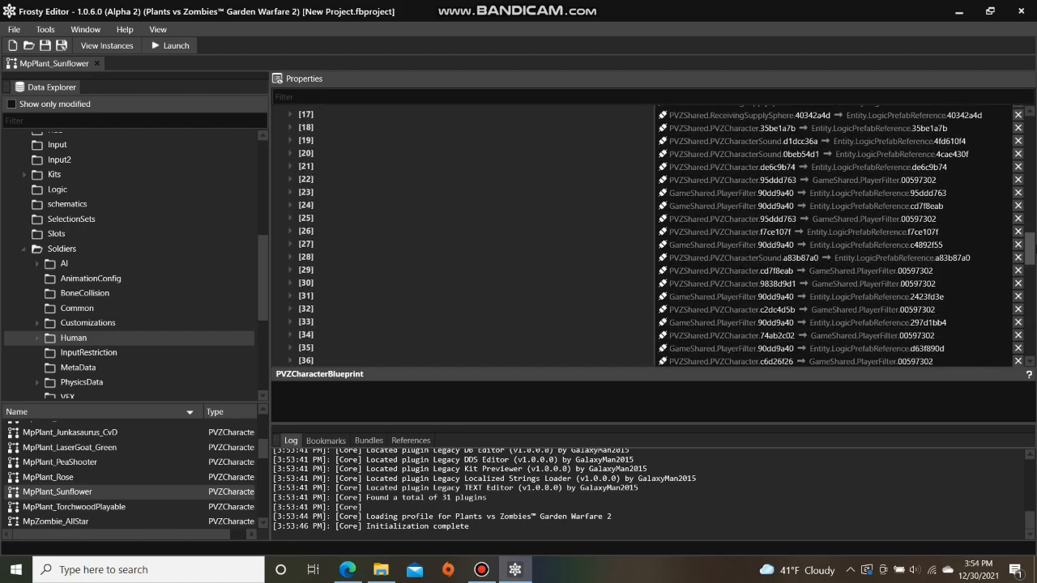
scroll("down", 3)
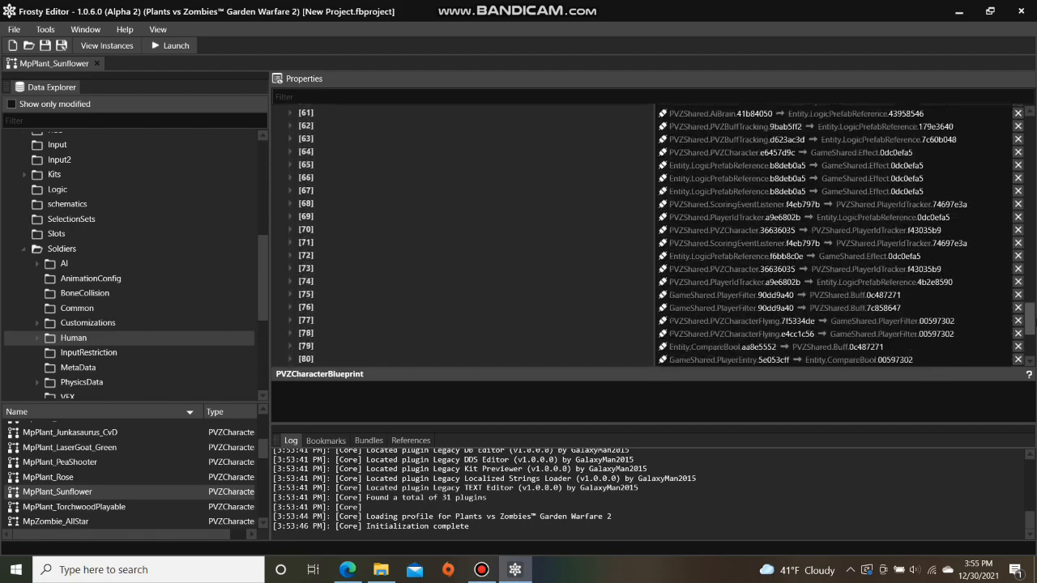
scroll("down", 3)
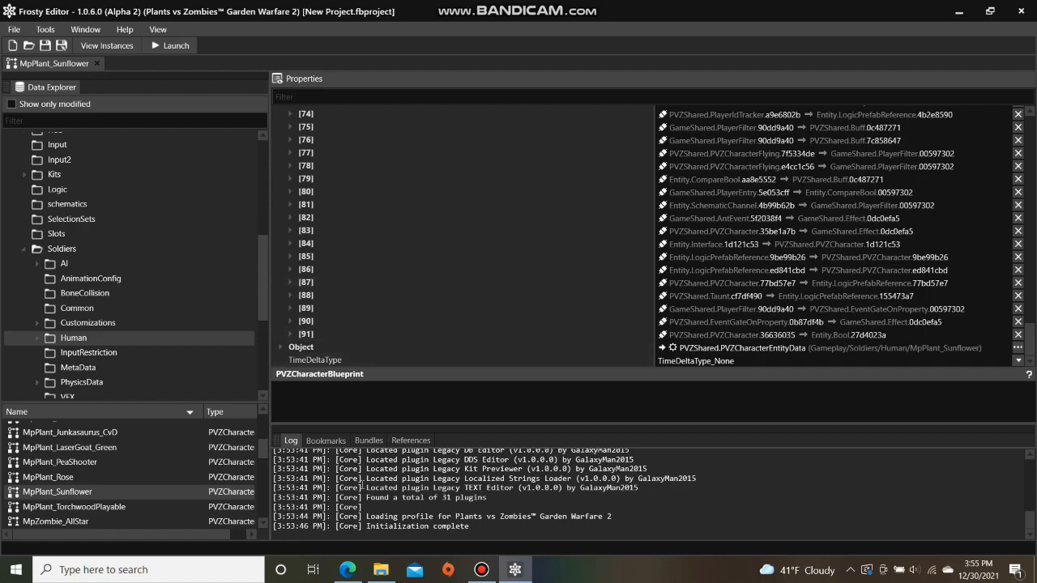
left_click(348, 570)
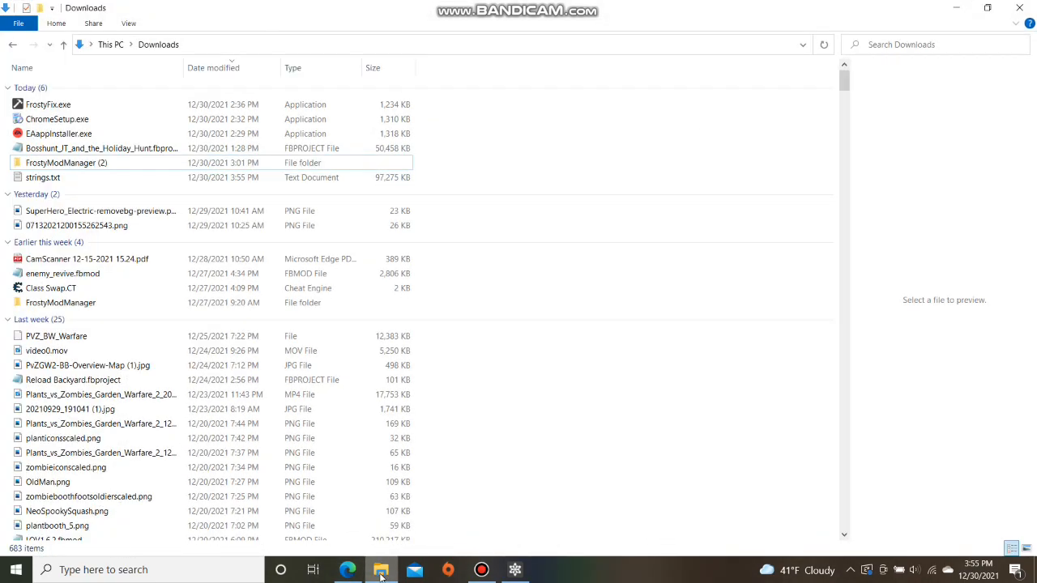
Select strings.txt in Downloads and bring up its context menu to copy it
left_click(43, 177)
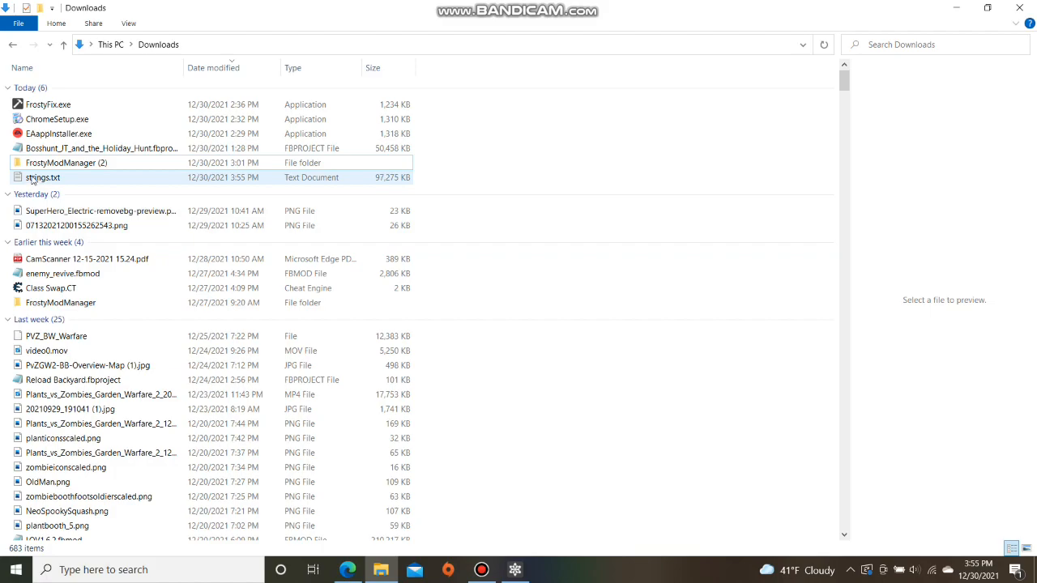
right_click(44, 177)
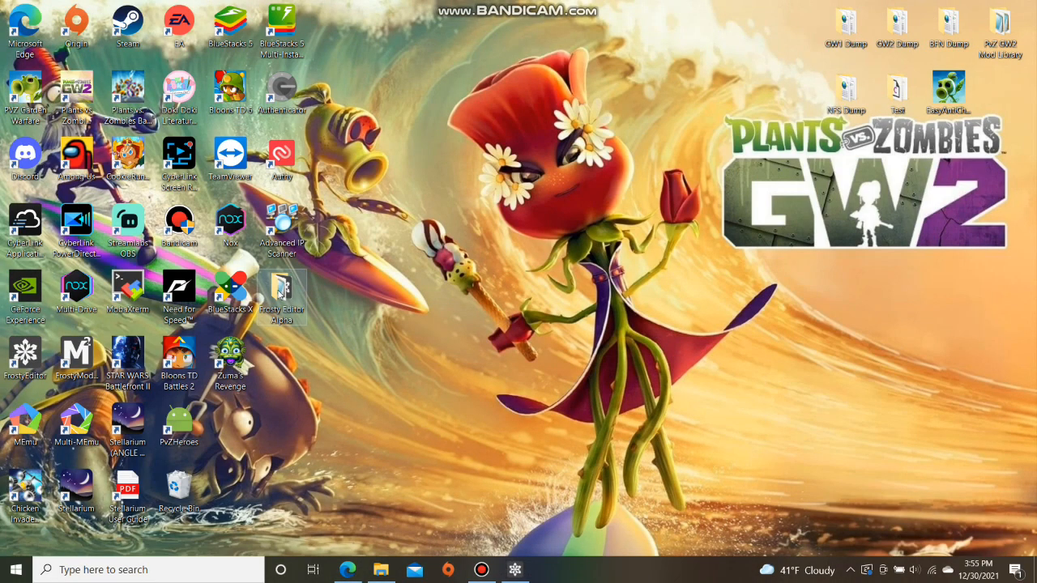
Bring up the Frosty Editor Alpha folder's context menu to paste strings.txt
right_click(282, 287)
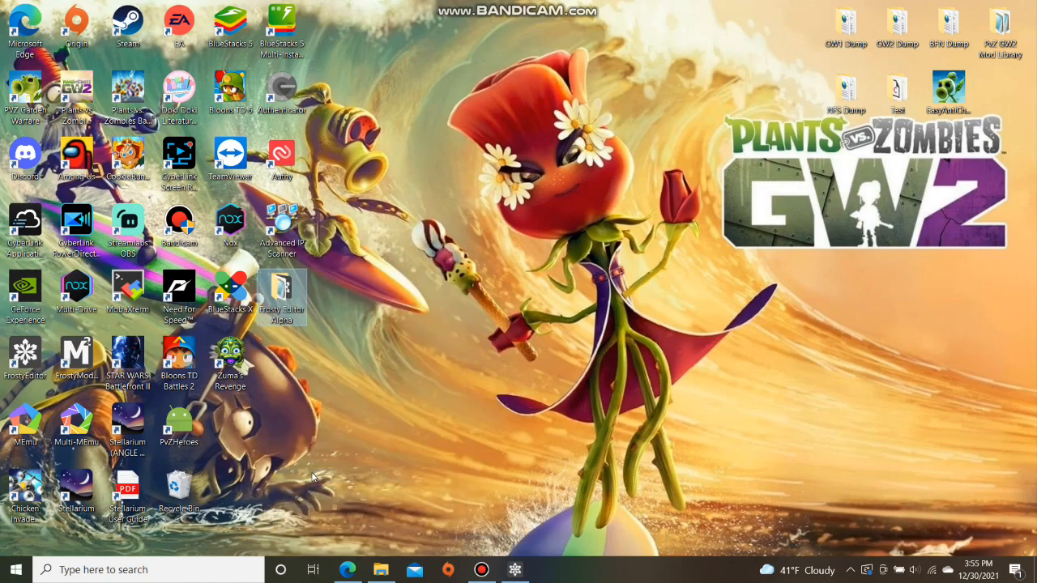
mouse_move(489, 499)
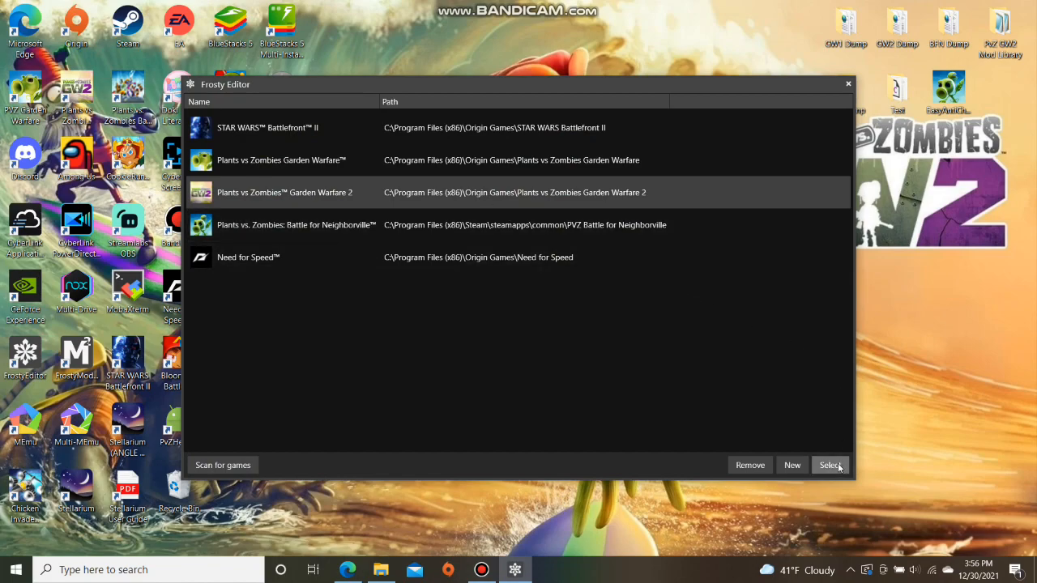
Choose Plants vs Zombies Garden Warfare 2 in the game selection dialog
left_click(829, 464)
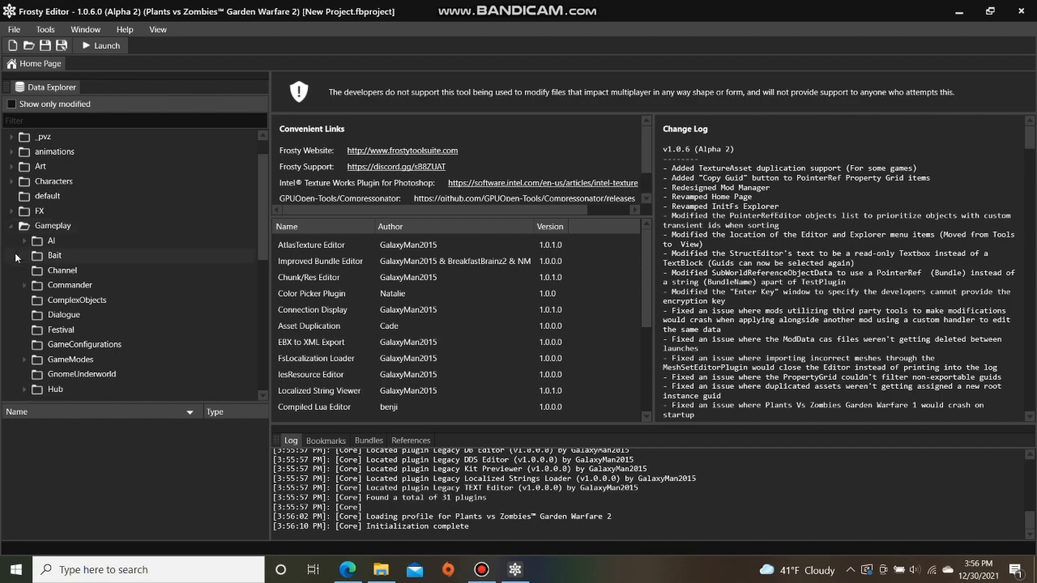
Scroll to the Soldiers > Human assets and double-click MpPlant_Sunflower
scroll("down", 3)
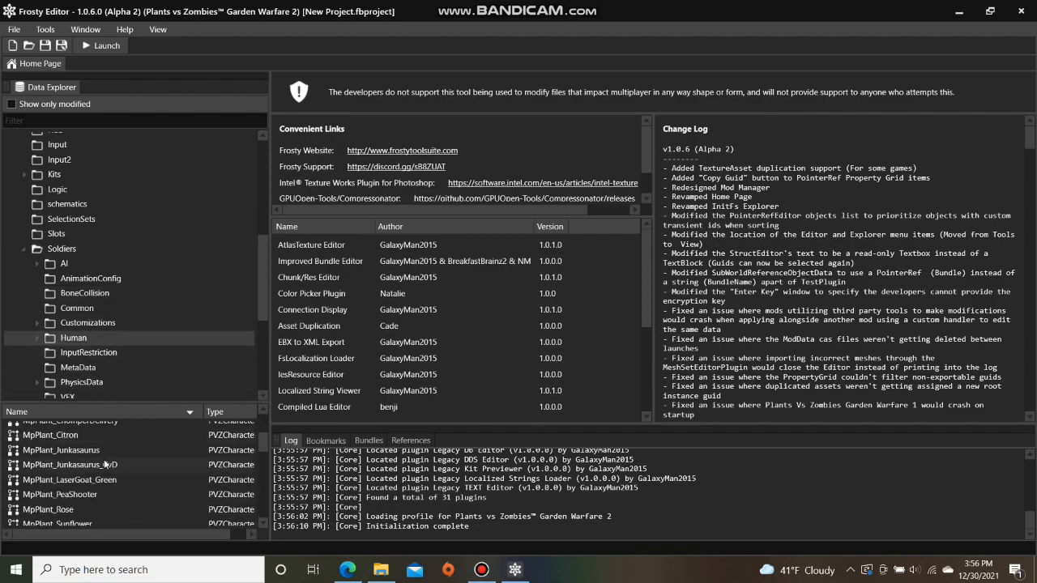
scroll("down", 3)
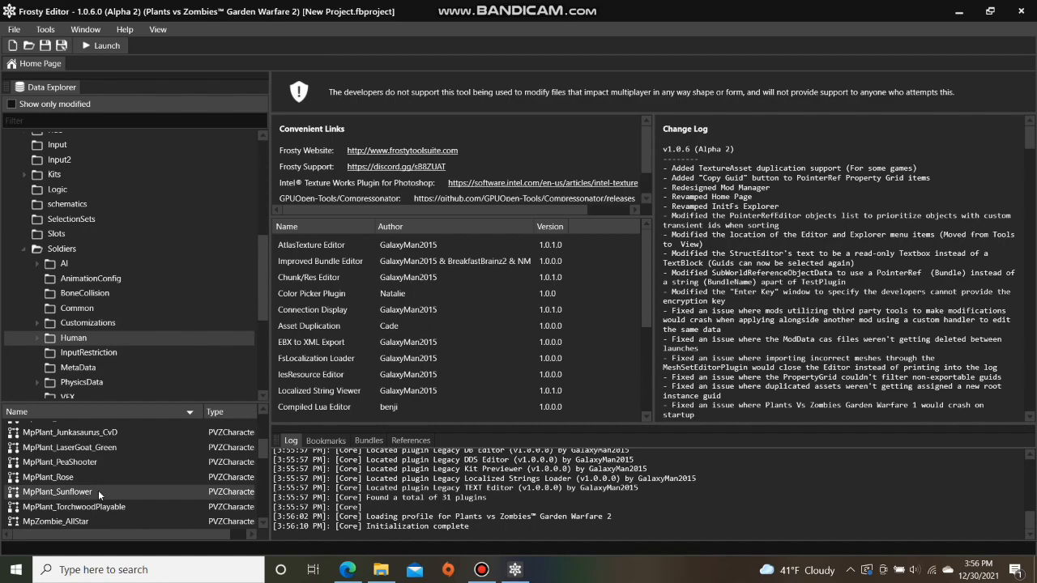
double_click(56, 491)
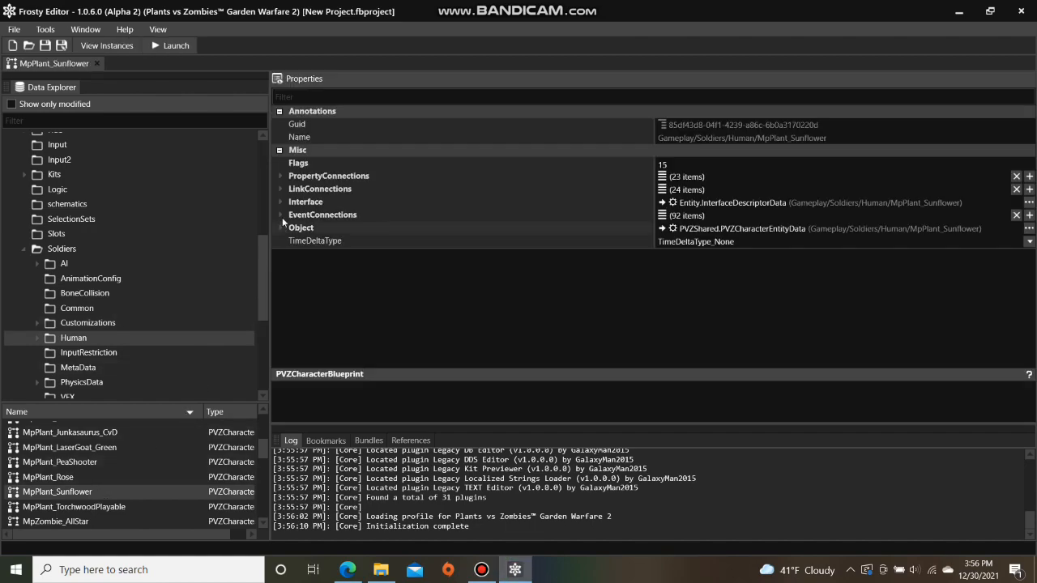
Expand PropertyConnections, LinkConnections and EventConnections, scrolling through the readable names
left_click(279, 176)
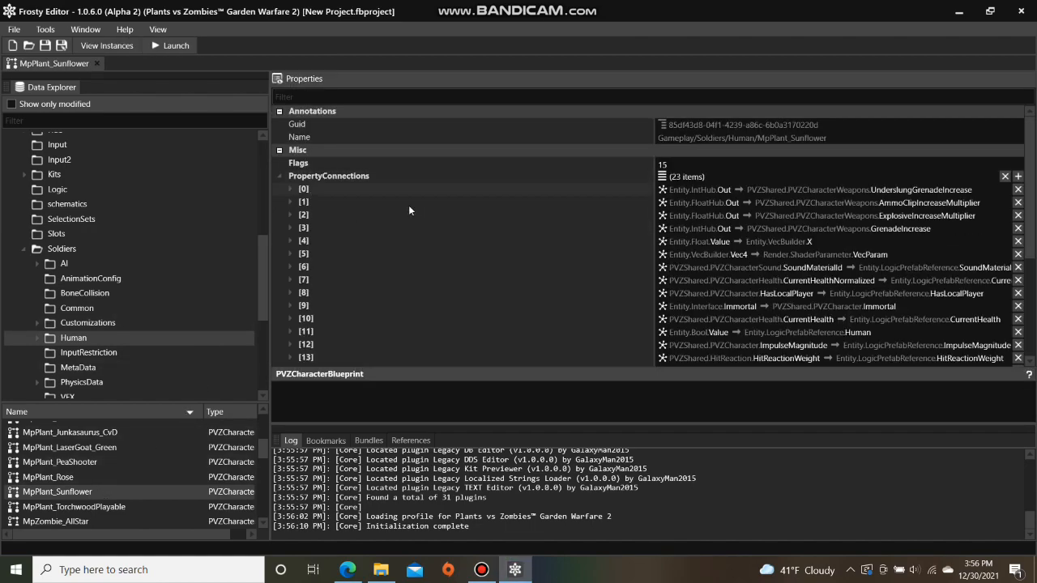
scroll("down", 3)
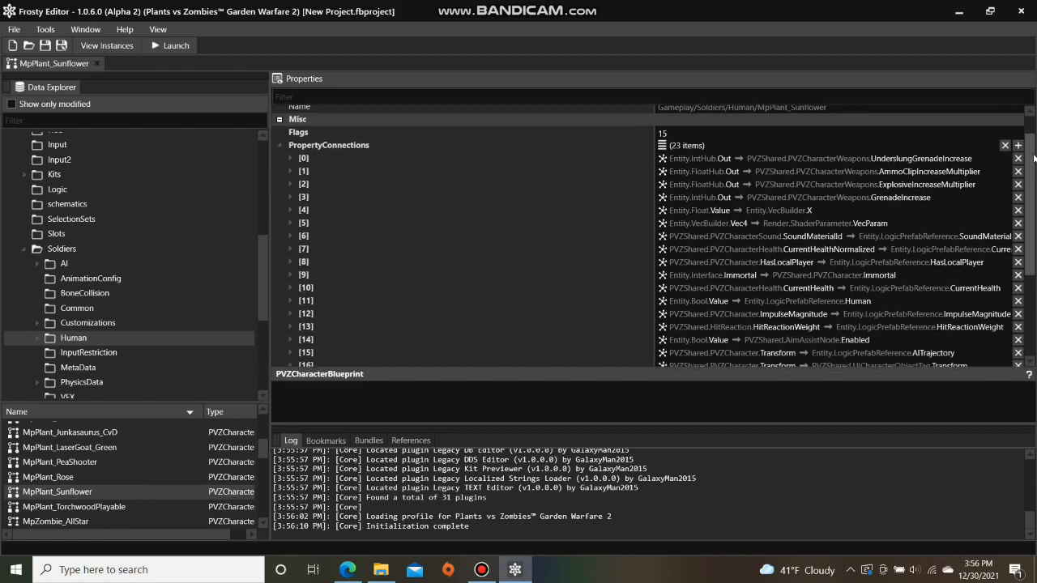
scroll("down", 3)
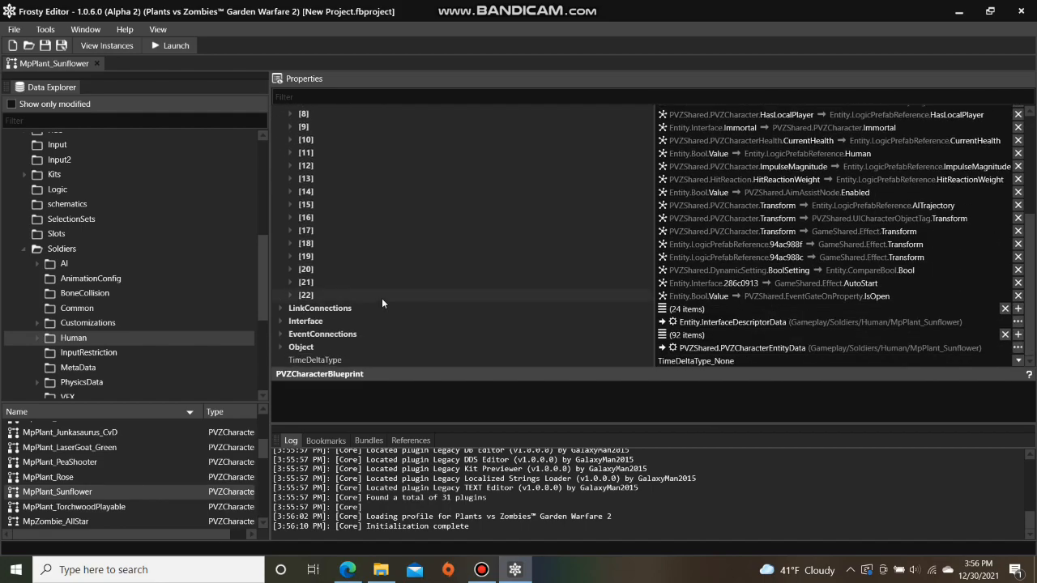
left_click(281, 308)
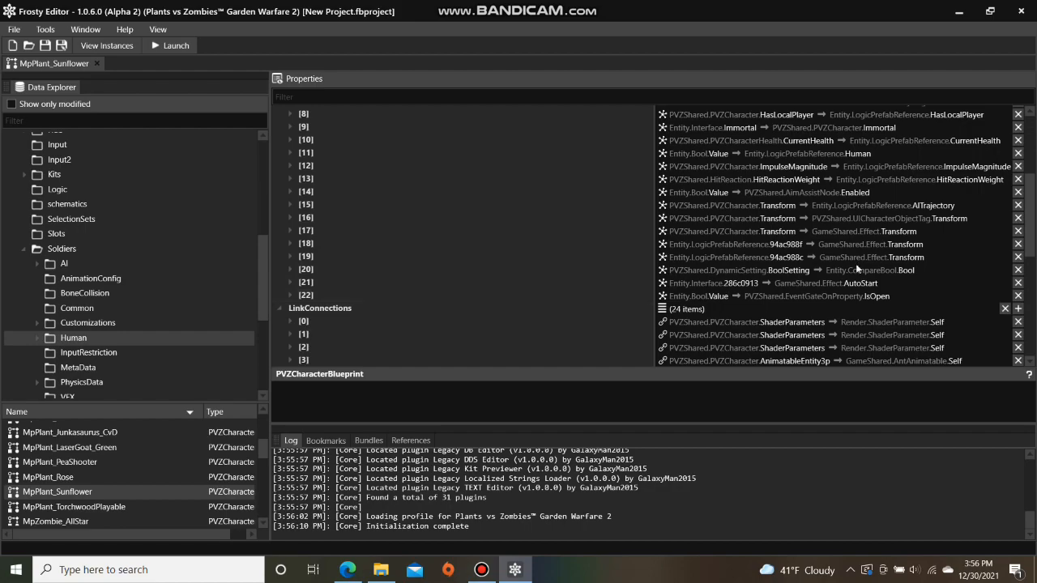
scroll("down", 3)
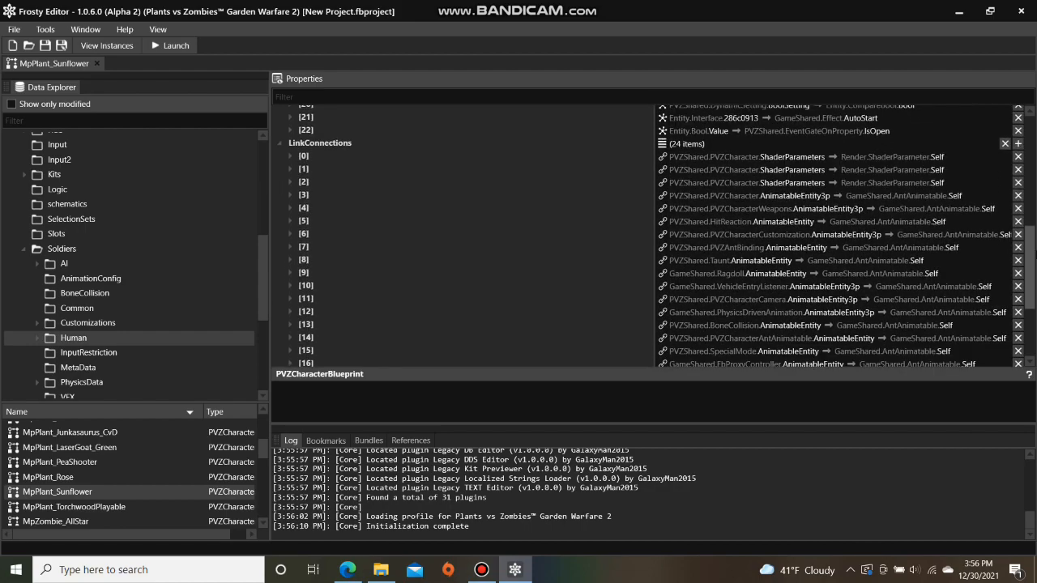
scroll("down", 3)
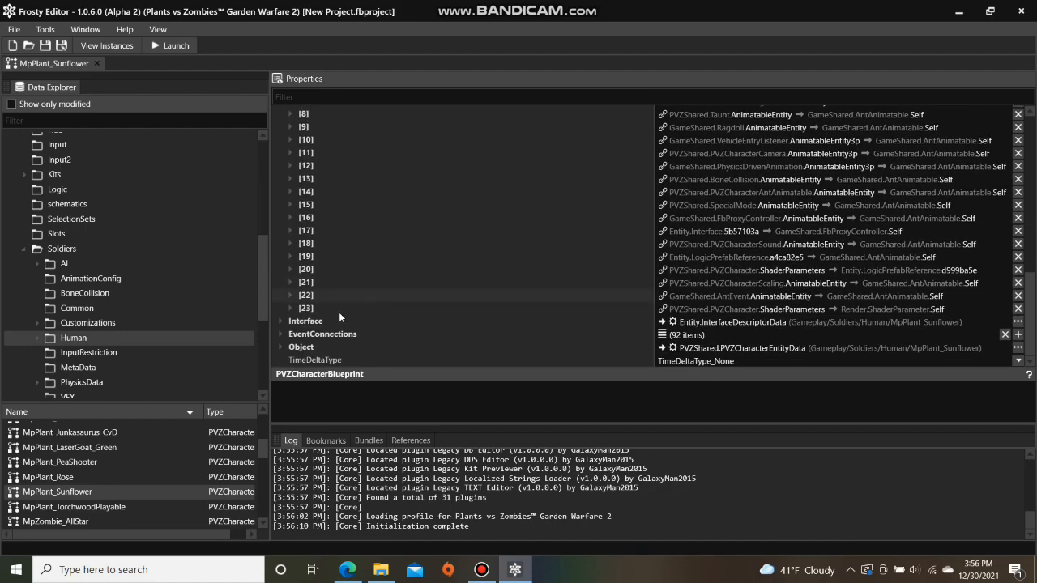
left_click(290, 334)
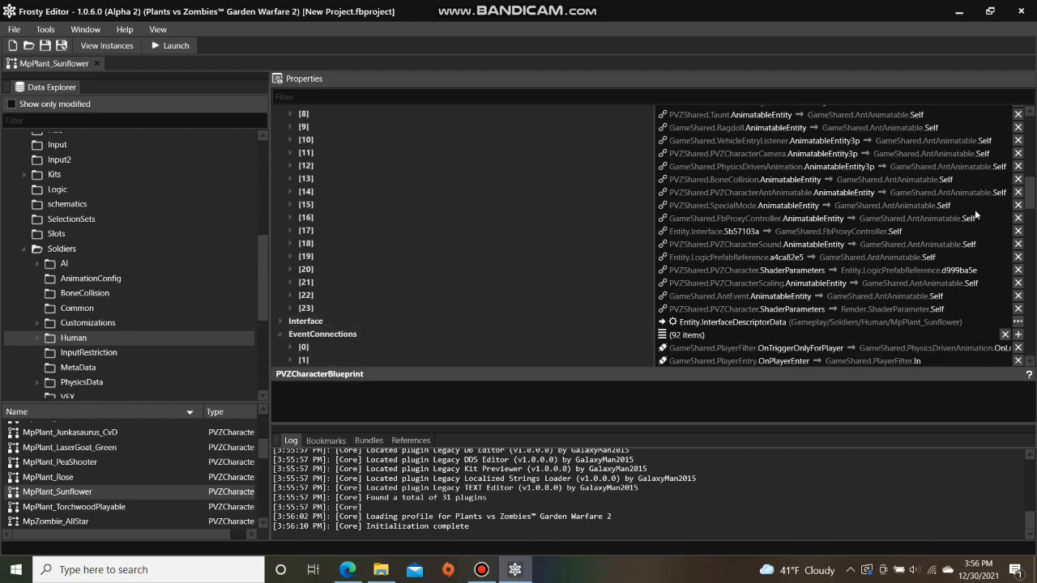